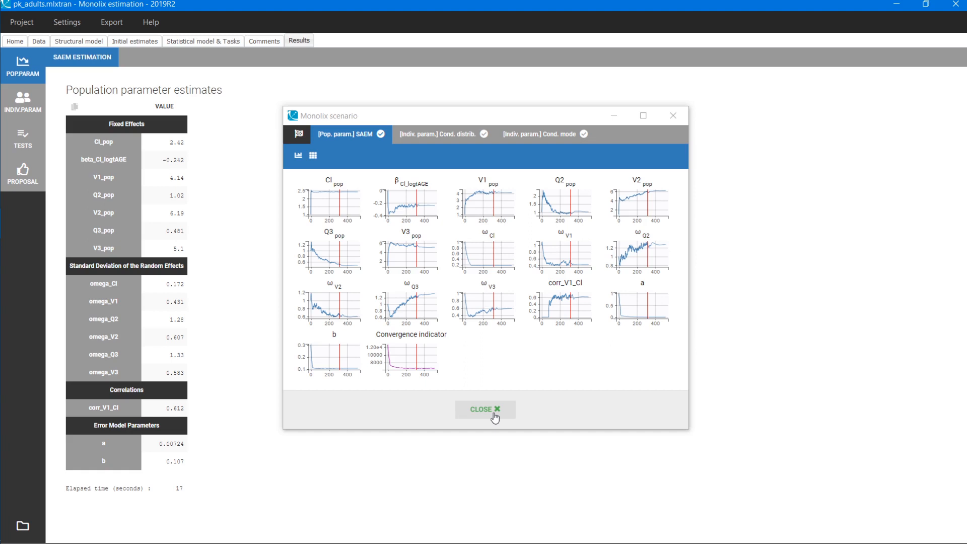
- Adopt the adult run's last estimates for all parameters as initial values, then move to the data settings
click(485, 409)
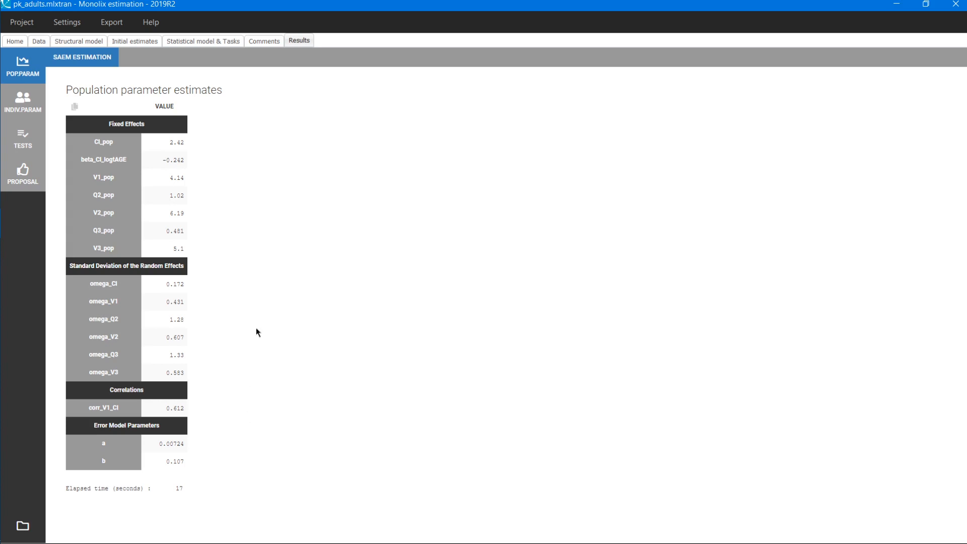
click(134, 40)
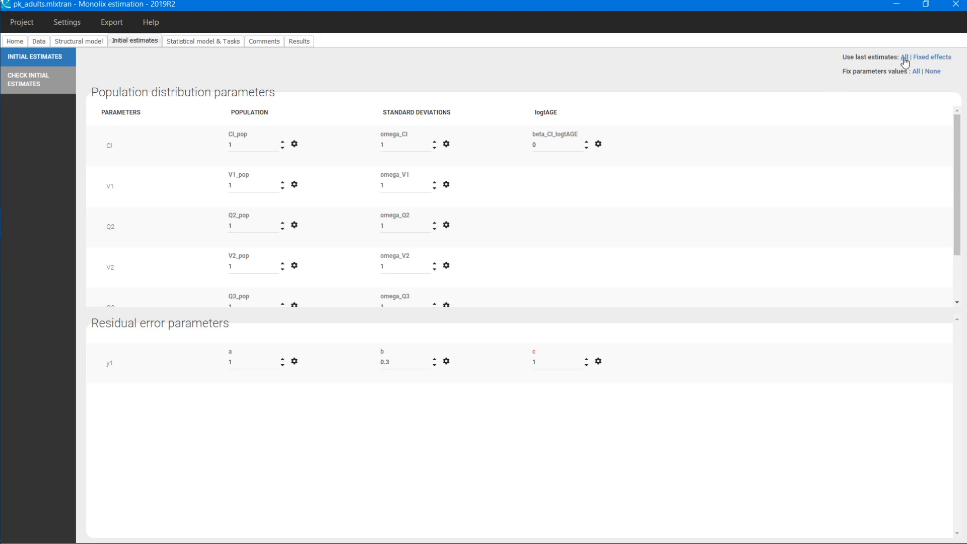
click(904, 57)
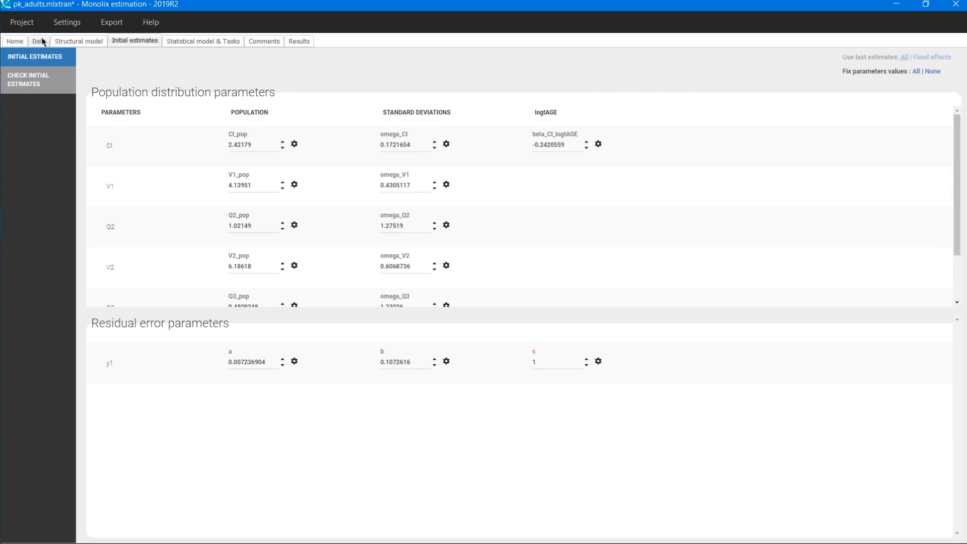
click(39, 40)
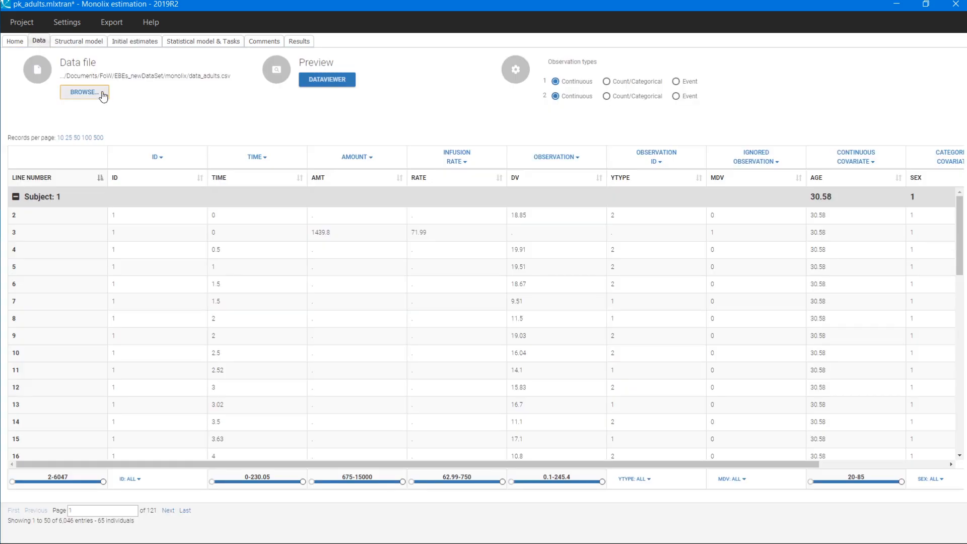
- Load the data_children file in place of the adult dataset and accept it
click(84, 92)
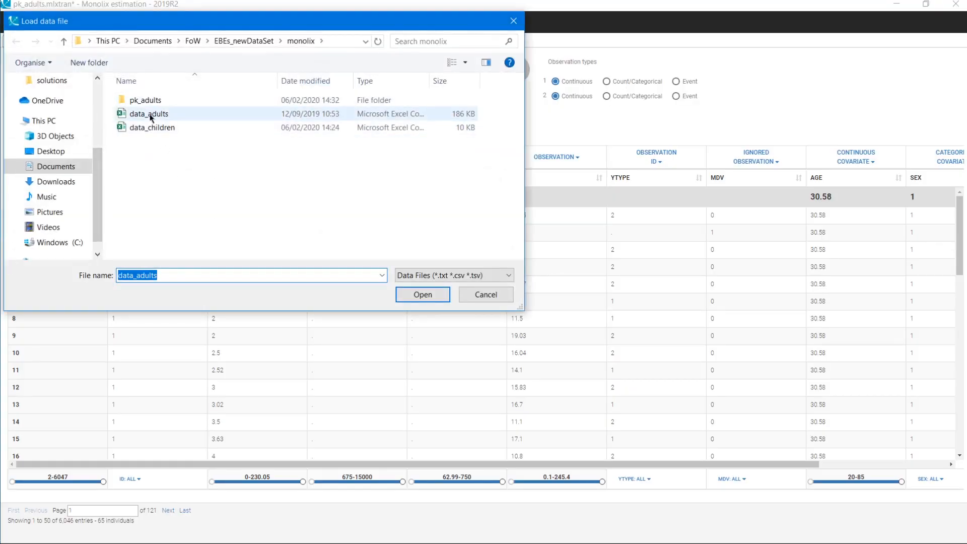
click(422, 294)
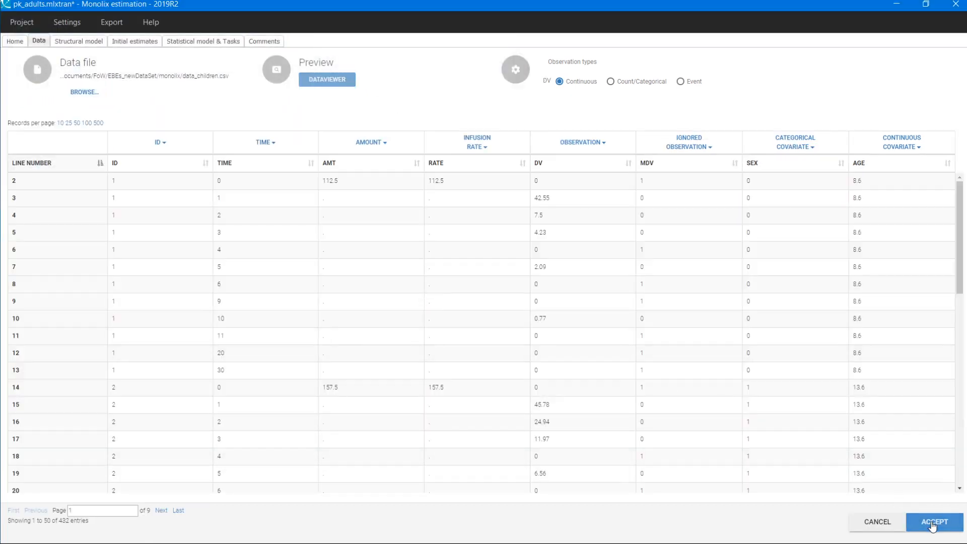
click(932, 521)
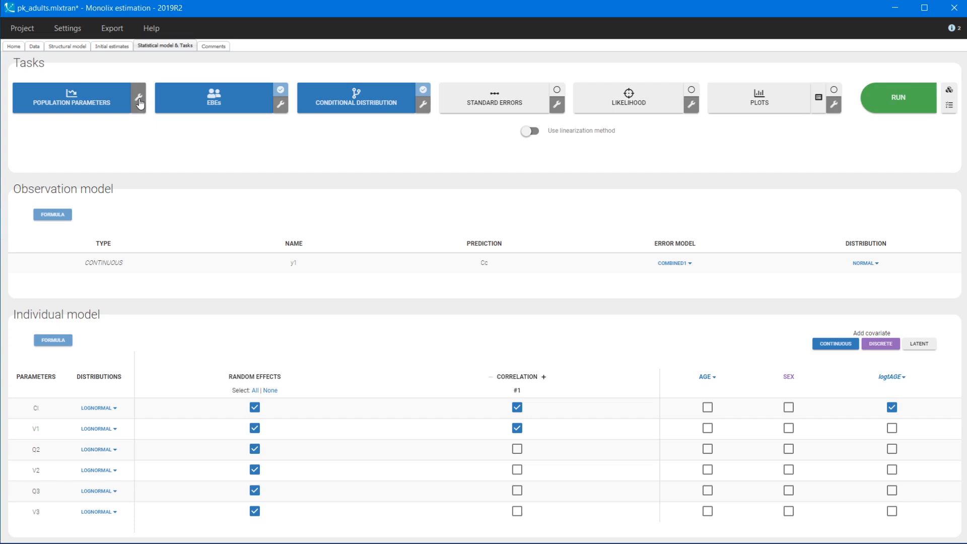
- Turn off both auto-stop criteria and set burn-in, exploratory and smoothing iterations to 0
click(139, 99)
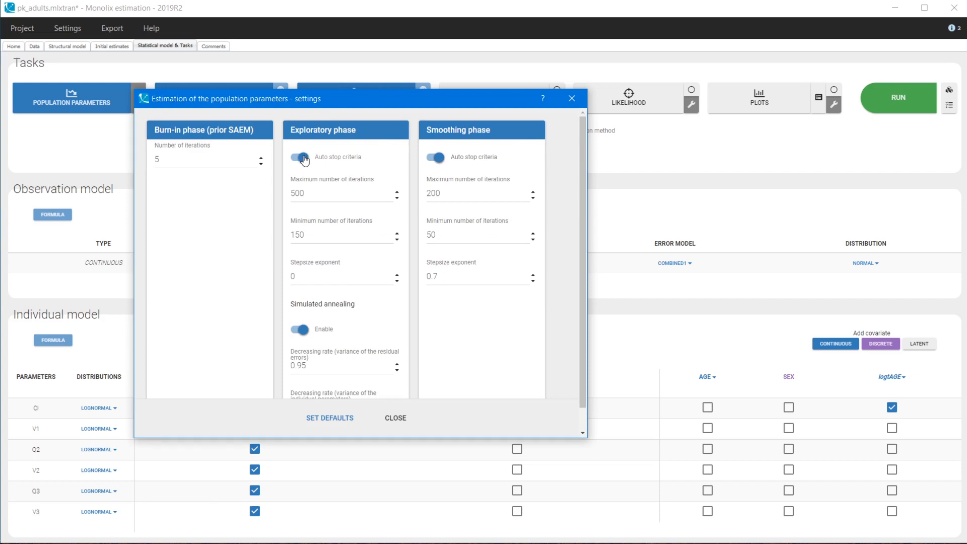
click(300, 157)
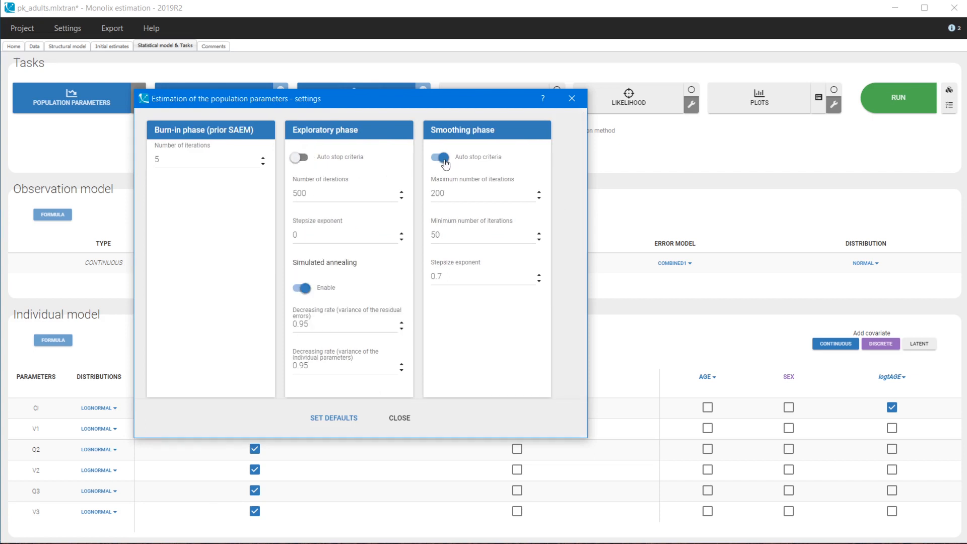
click(438, 157)
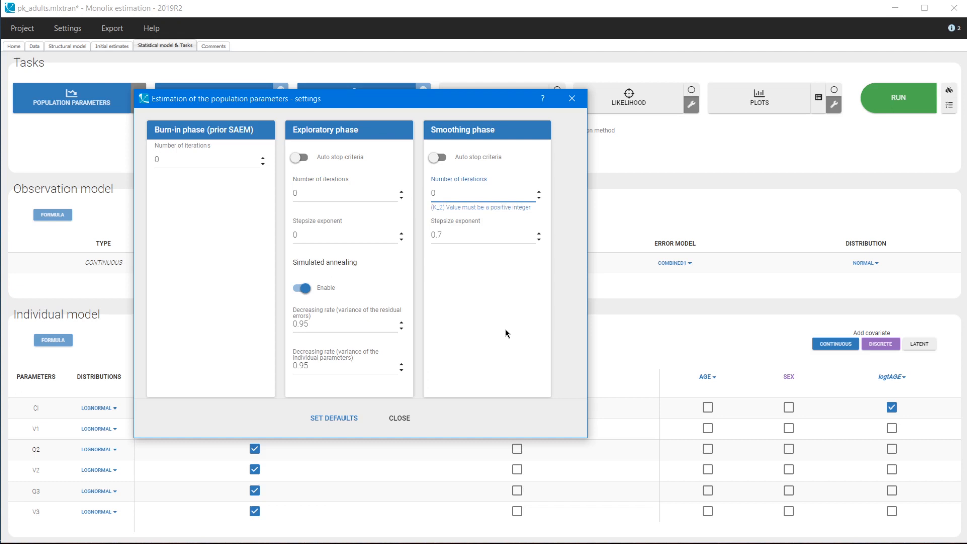
click(484, 193)
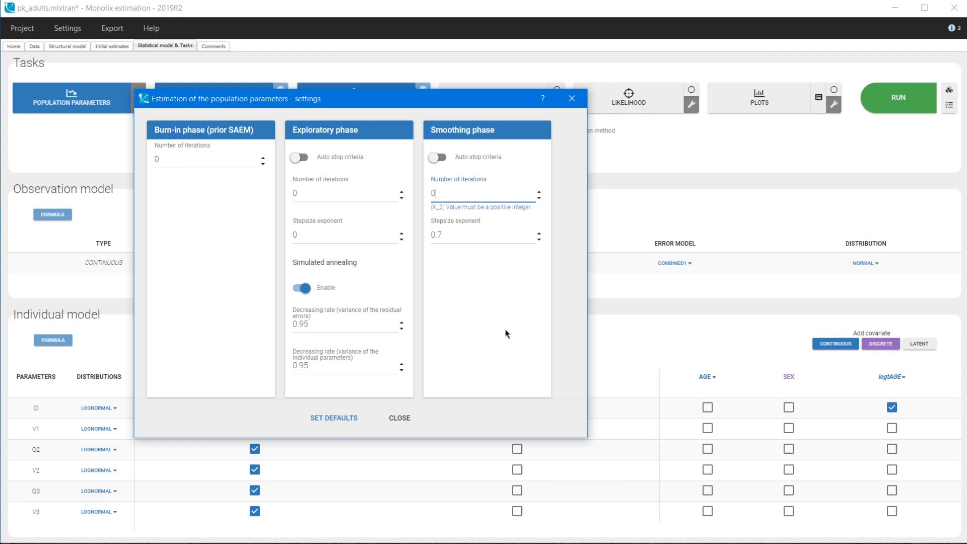
mouse_move(410, 425)
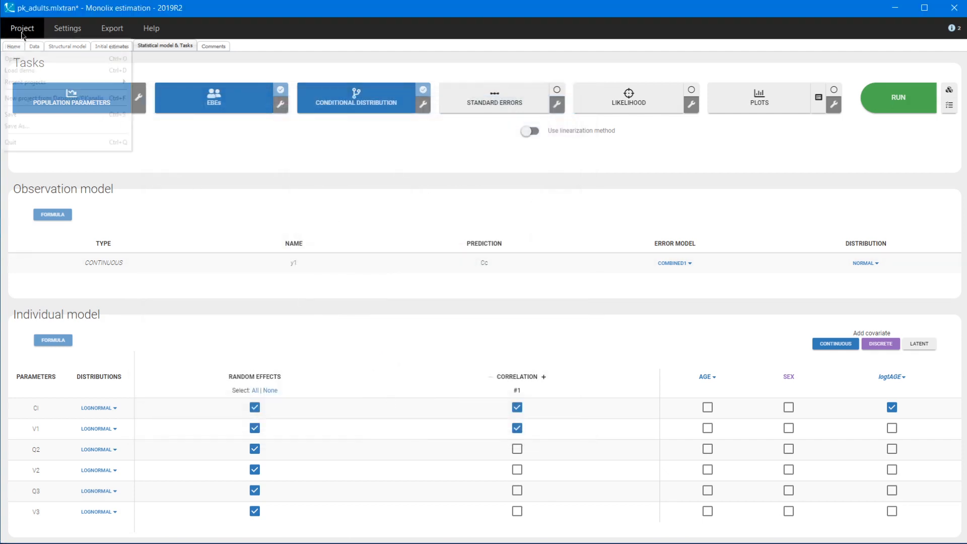
- Save the project under the new name pk_children
click(21, 126)
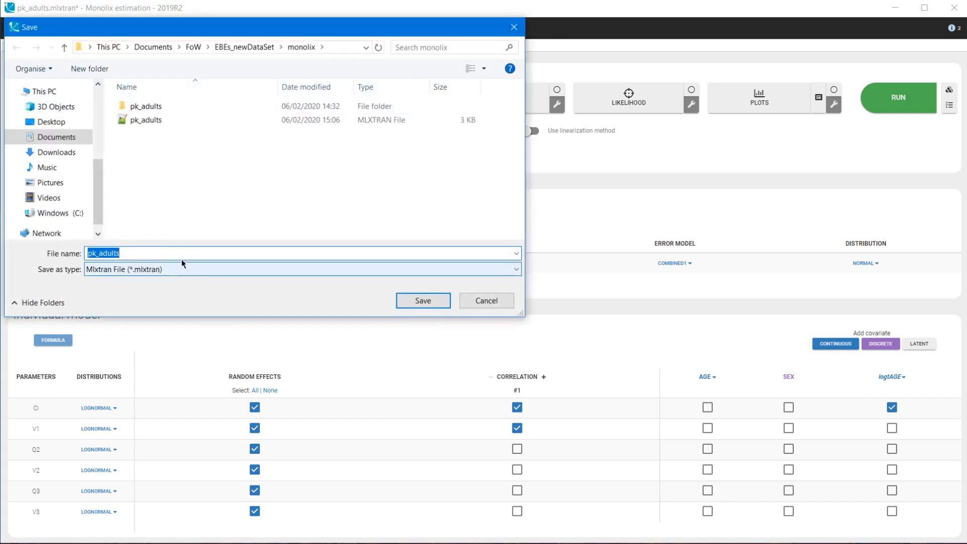
text(pk_children)
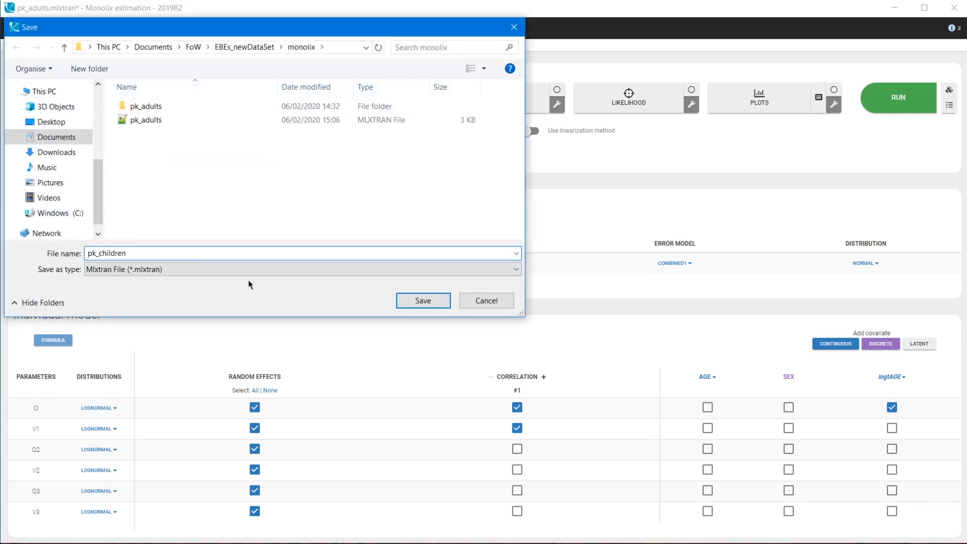
click(422, 300)
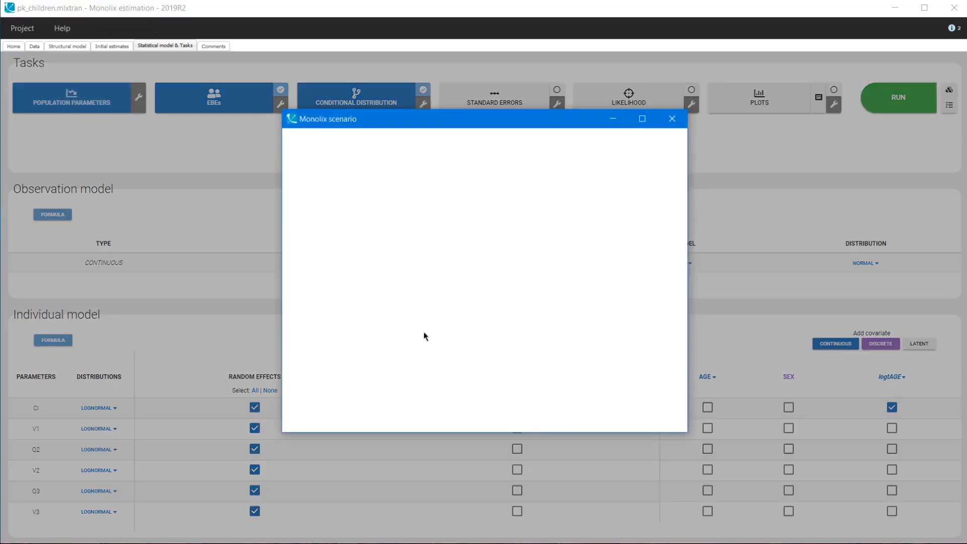
- Run the zero-iteration SAEM scenario and return to the Statistical model & Tasks view
click(897, 97)
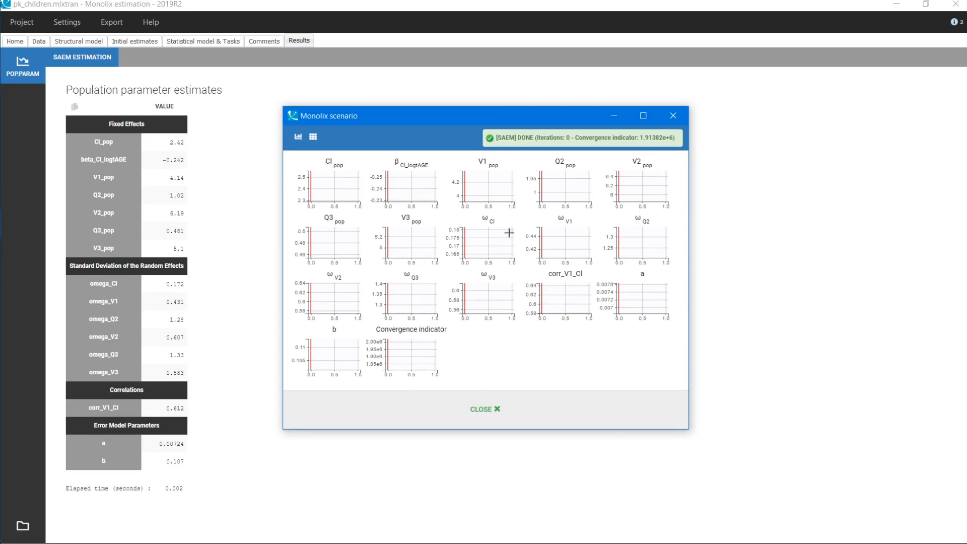
mouse_move(488, 409)
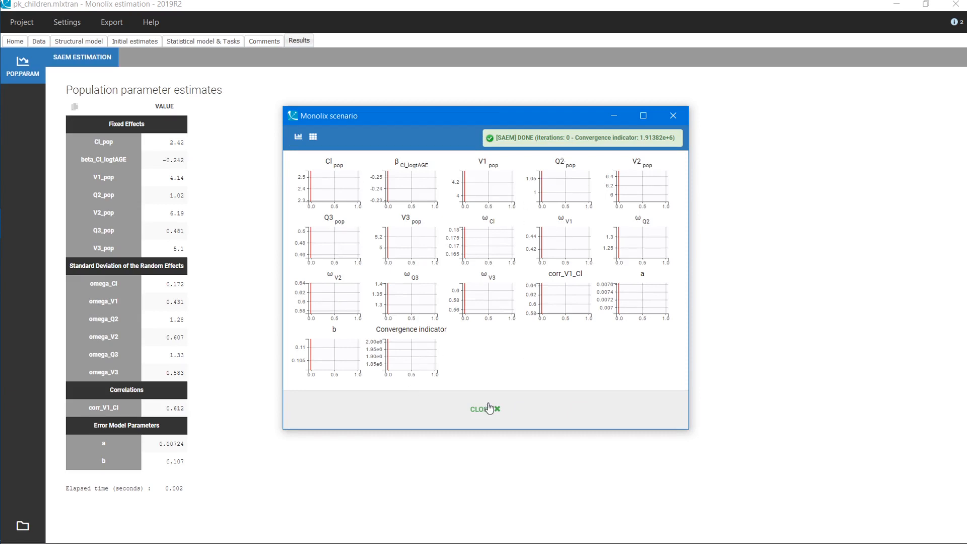
click(485, 409)
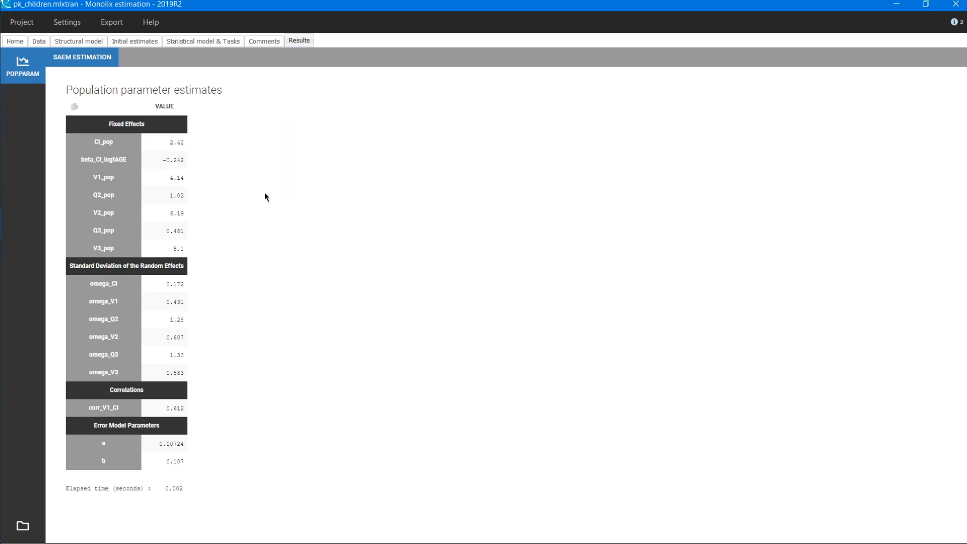
click(202, 40)
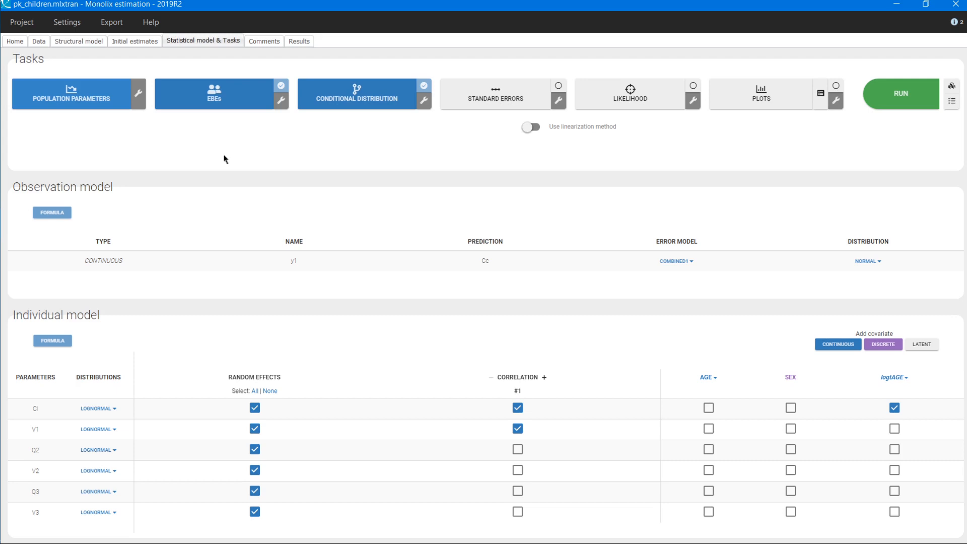
- Run the conditional-mode individual estimation for the children and view the per-individual results
click(899, 93)
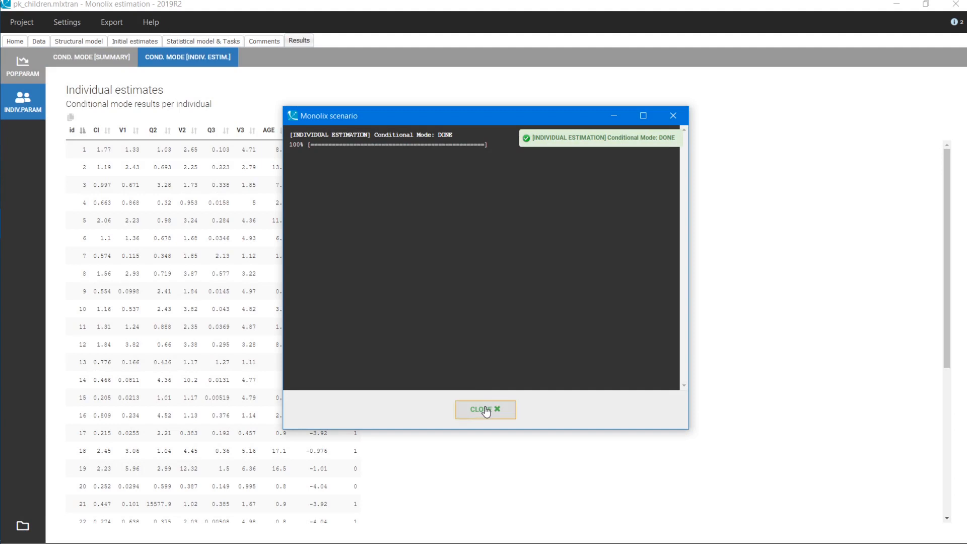
click(485, 410)
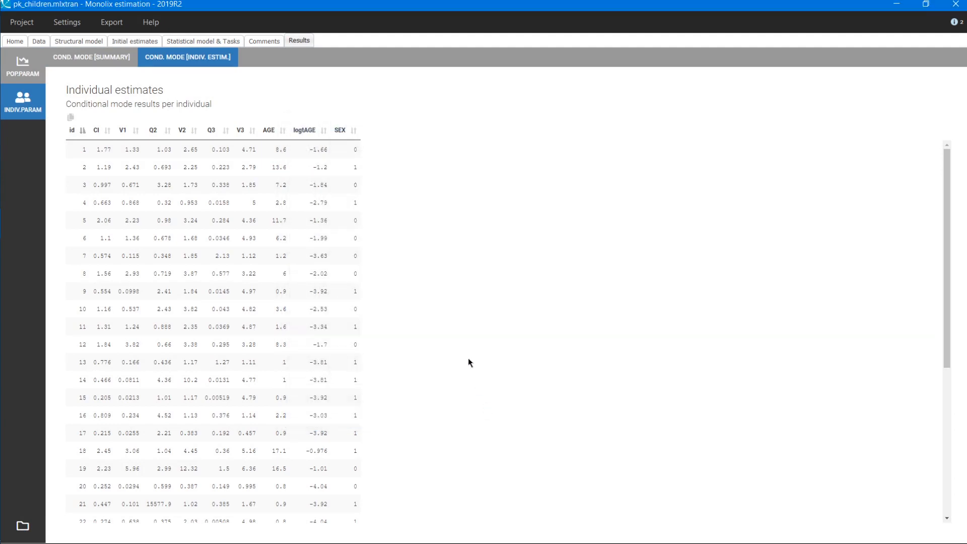